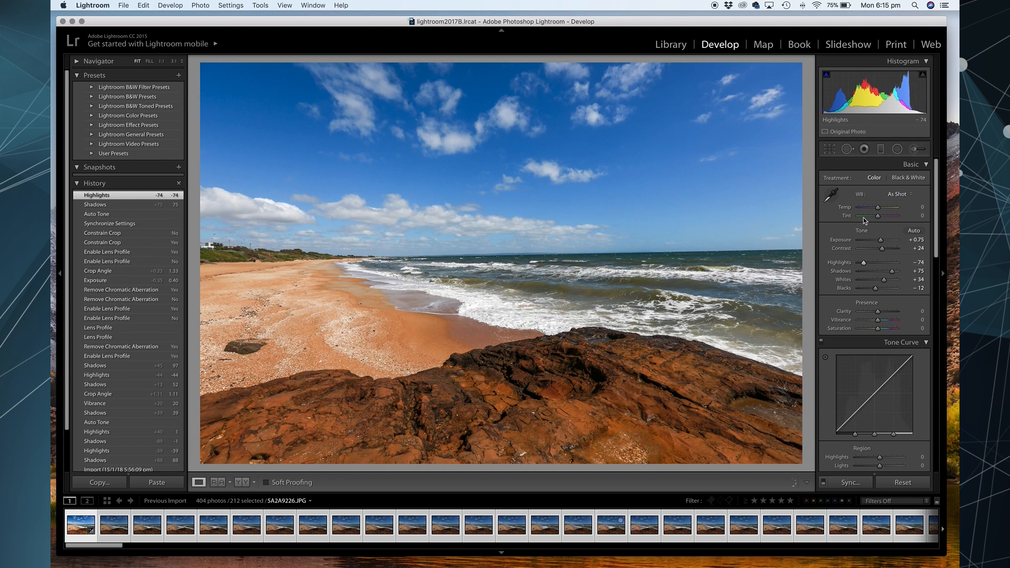
- Check the angle with Crop & Straighten, then switch to the Before/After Left/Right view
click(832, 148)
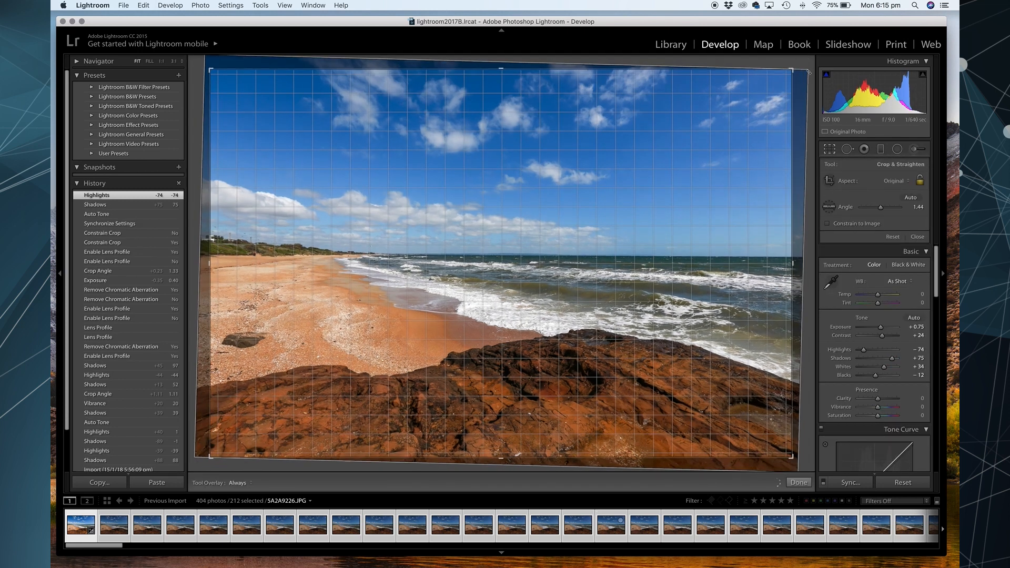
click(251, 481)
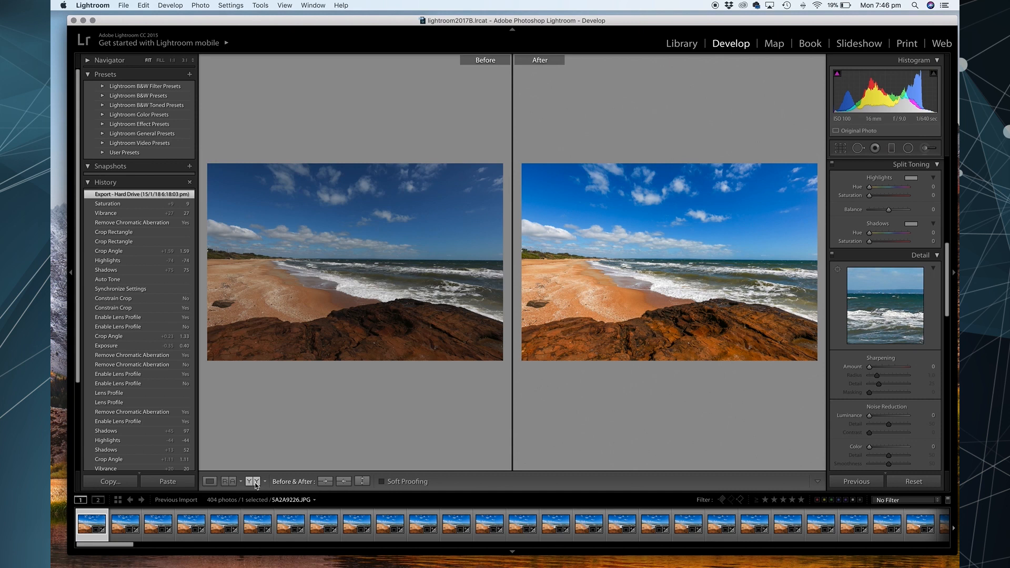
- Switch Before/After to Split, then return to Loupe view with all 212 photos selected
click(254, 481)
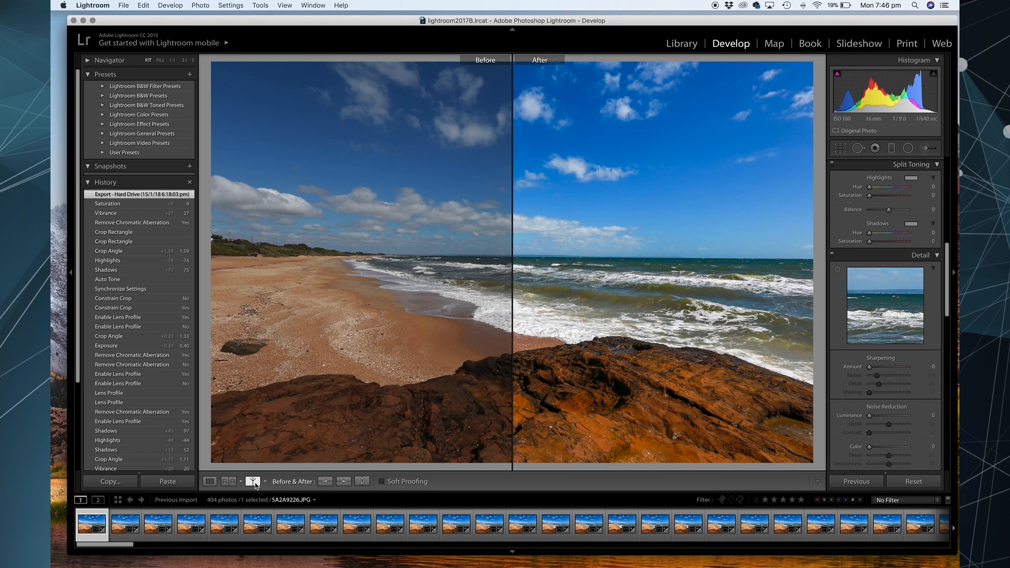
click(343, 481)
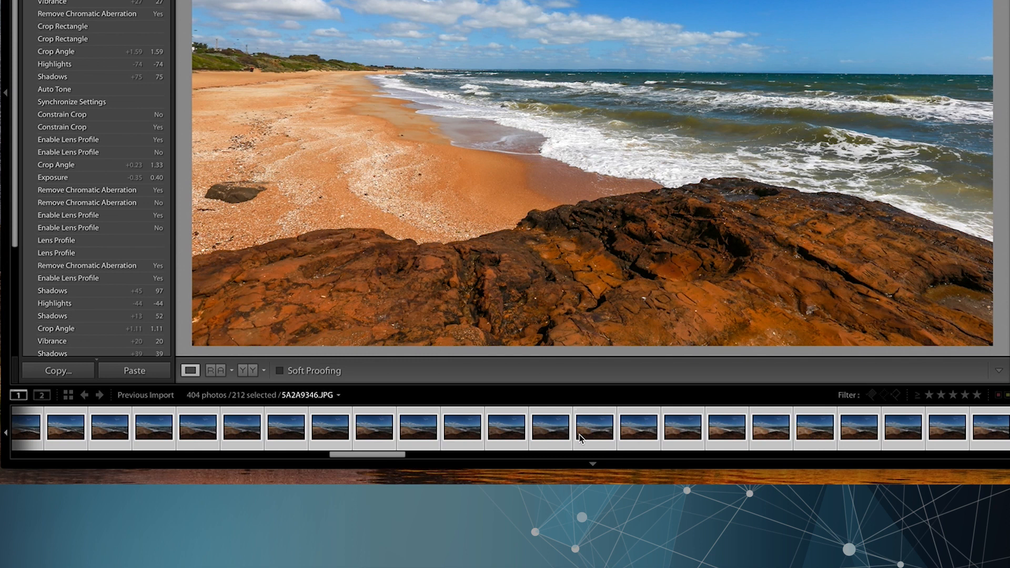
- Synchronize all develop settings from the first photo to the 212 selected beach photos
scroll(right, 3)
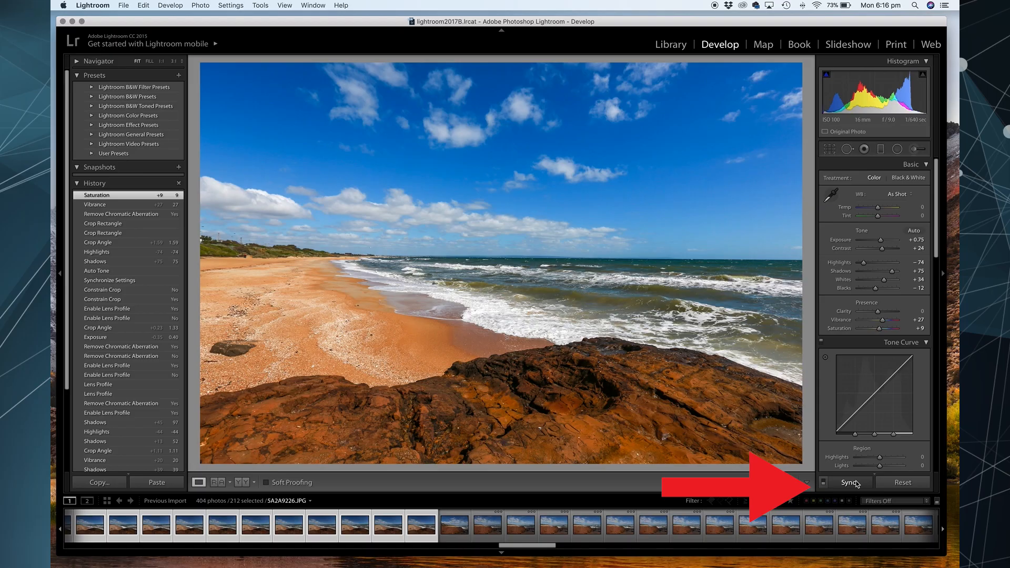
click(845, 482)
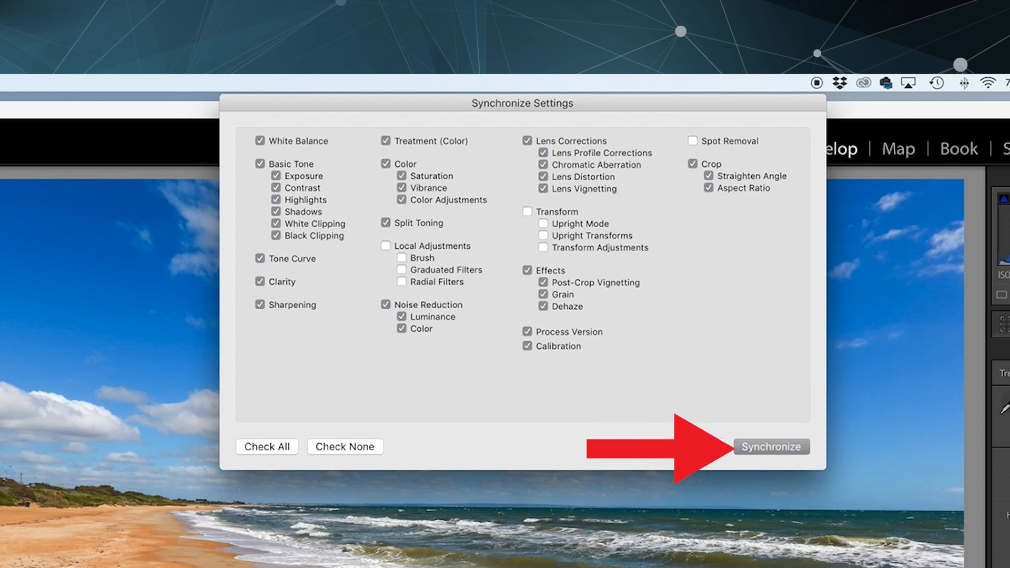
click(771, 446)
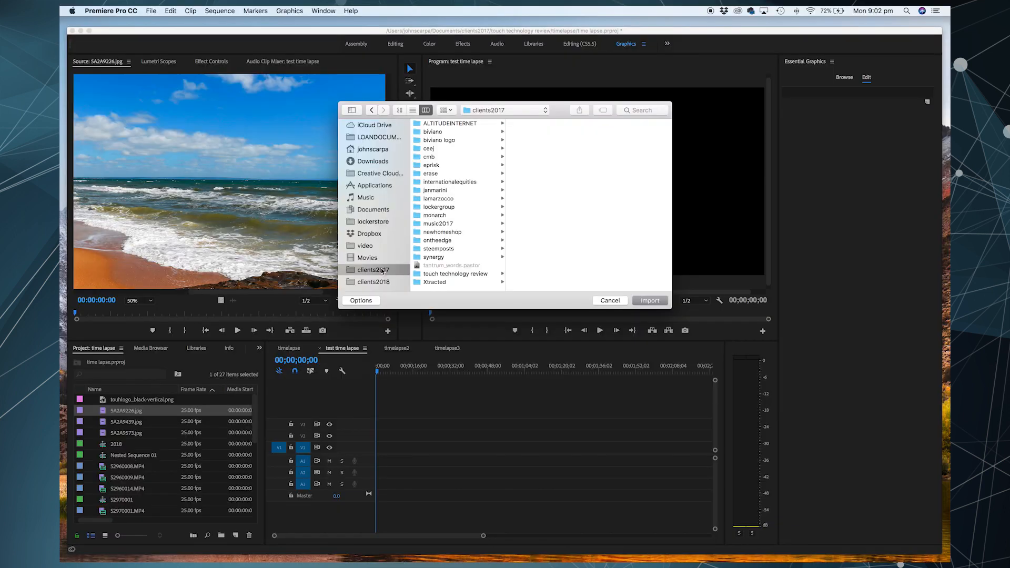
- Navigate the Import dialog through touch technology review > timelapse > timelapse-beach to 5A2A9226.jpg
click(454, 274)
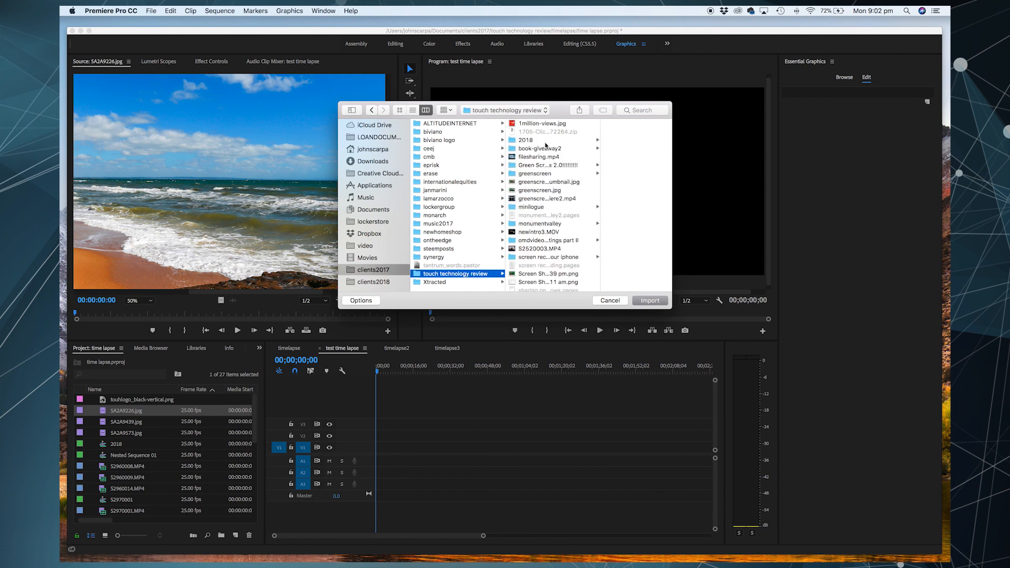
click(527, 140)
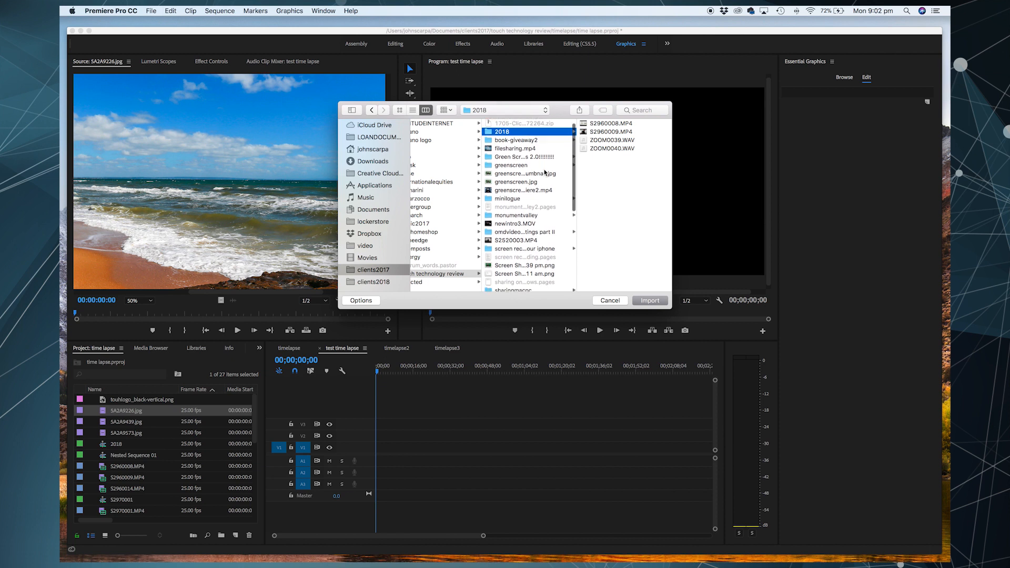
scroll(down, 3)
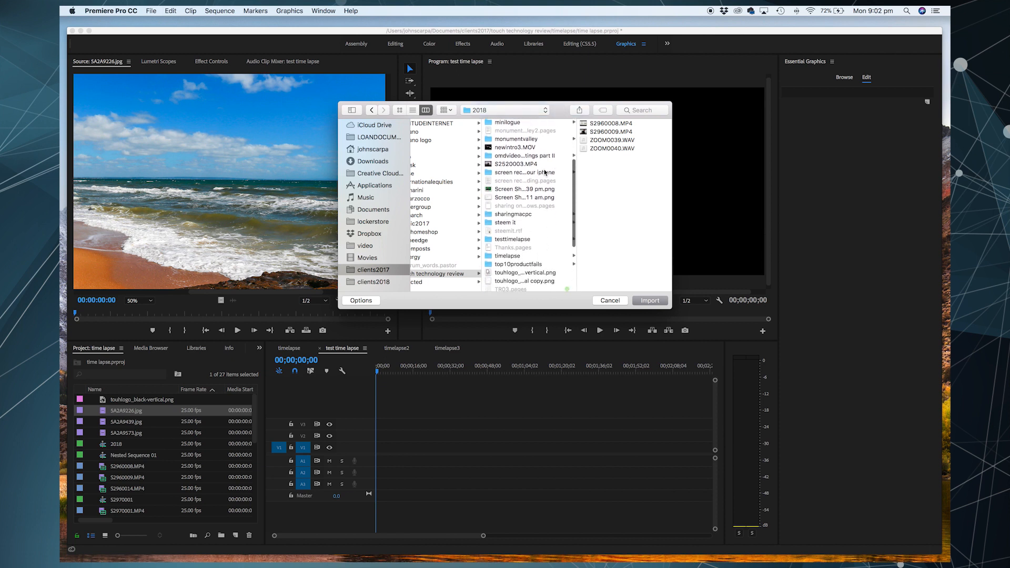
mouse_move(515, 256)
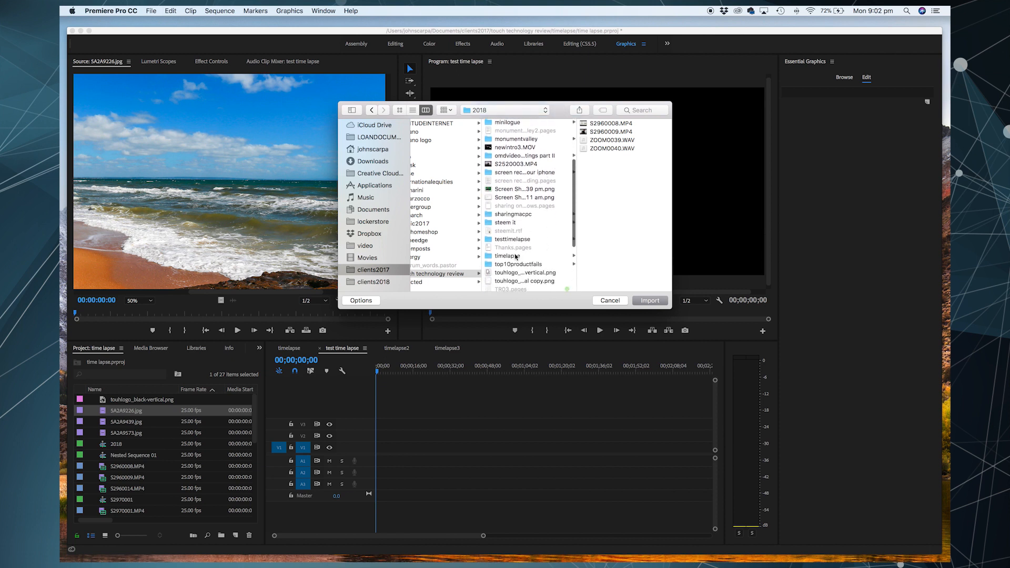
click(507, 255)
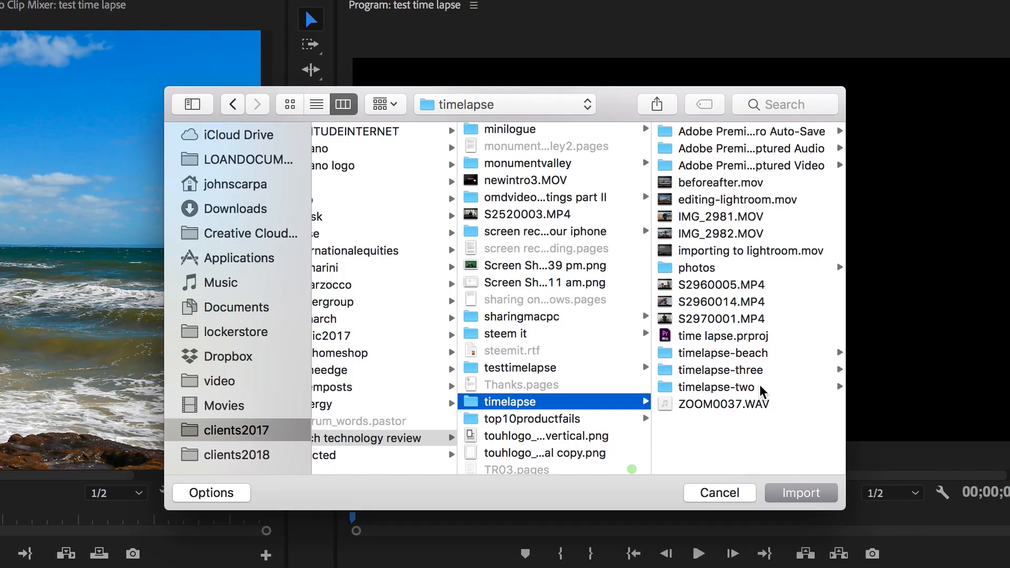
click(723, 353)
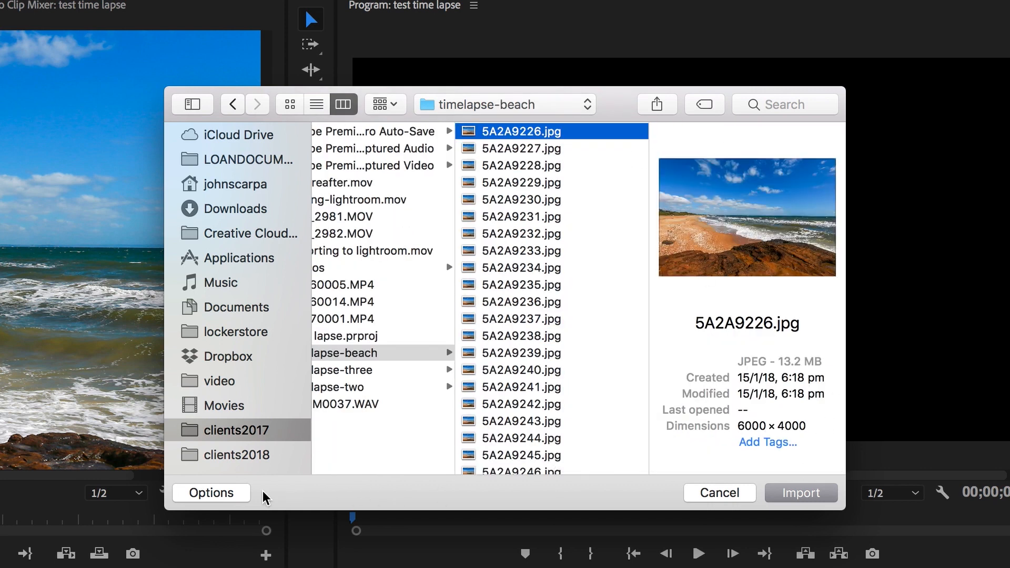
- Import the beach JPEGs with Image Sequence enabled as one clip, 5A2A9226.jpg
click(210, 492)
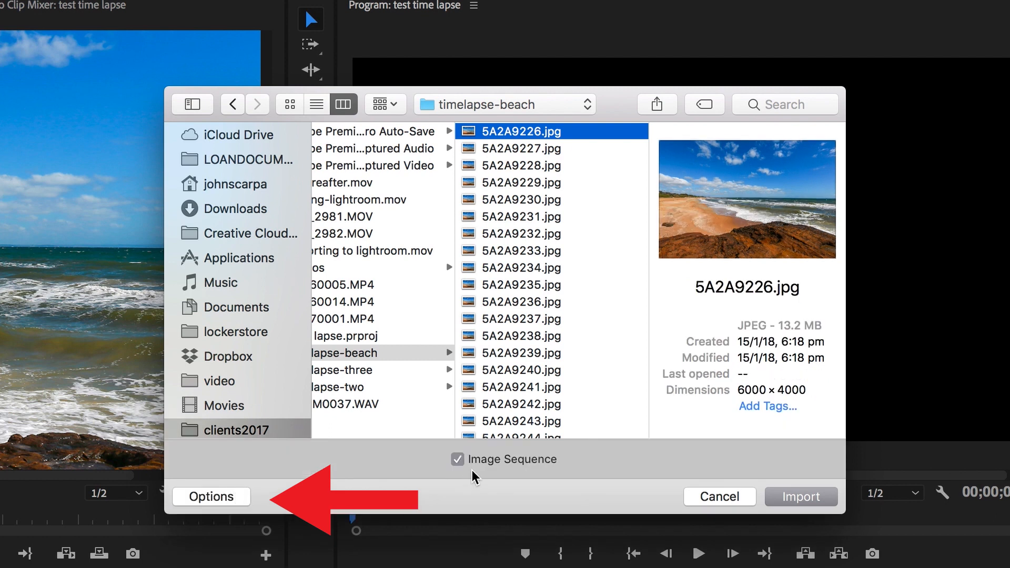
click(458, 460)
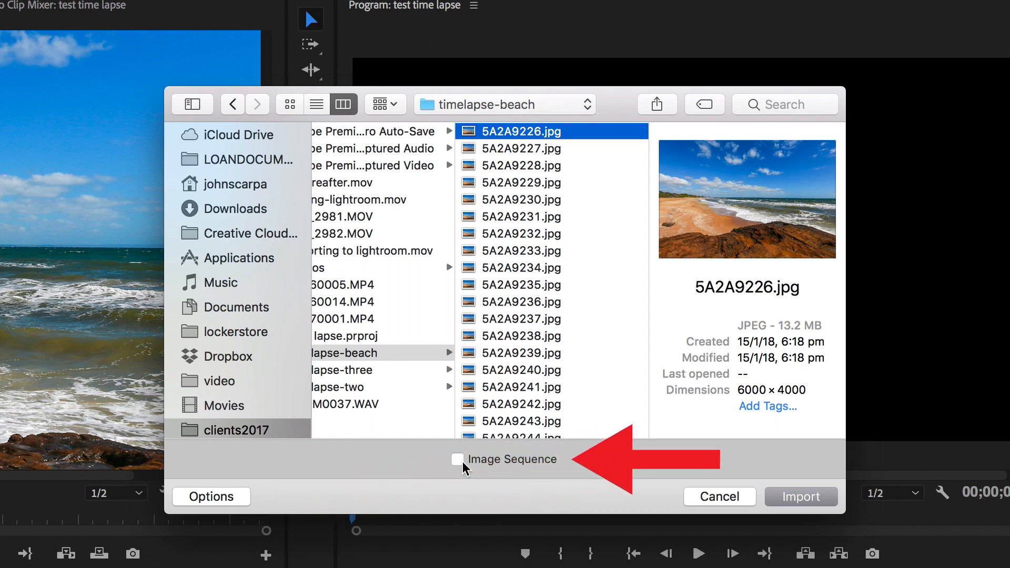
click(458, 460)
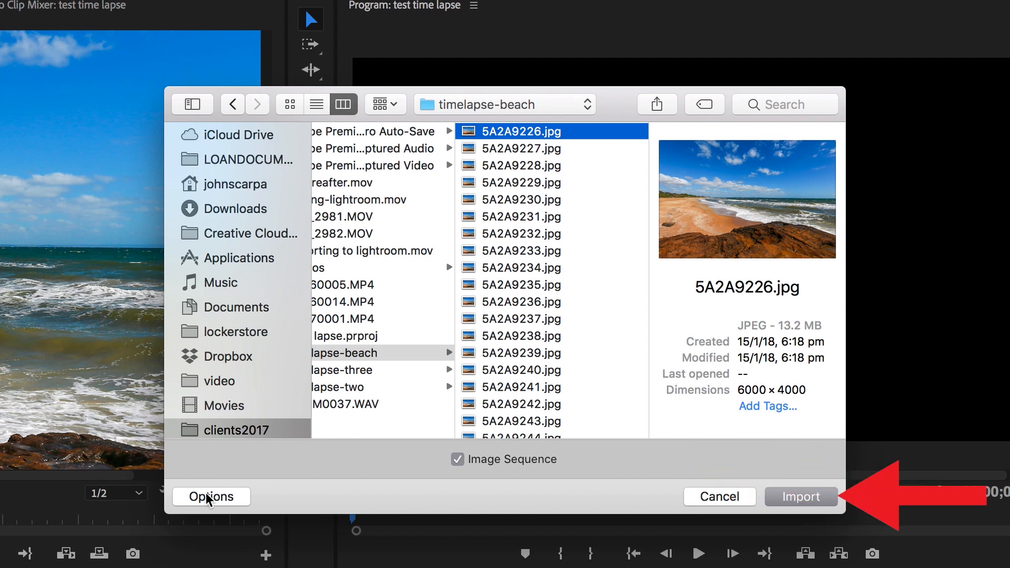
click(801, 497)
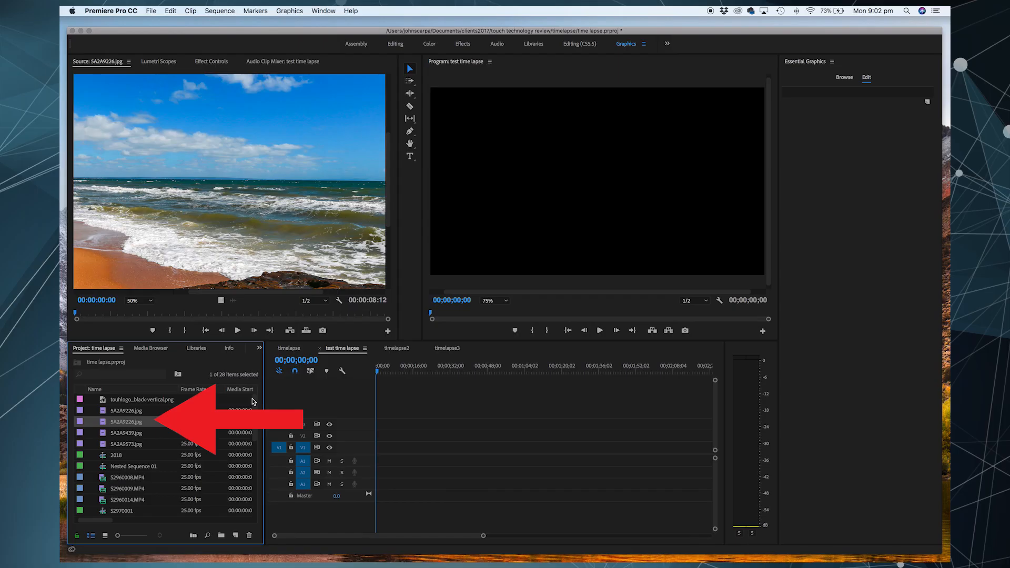
mouse_move(107, 421)
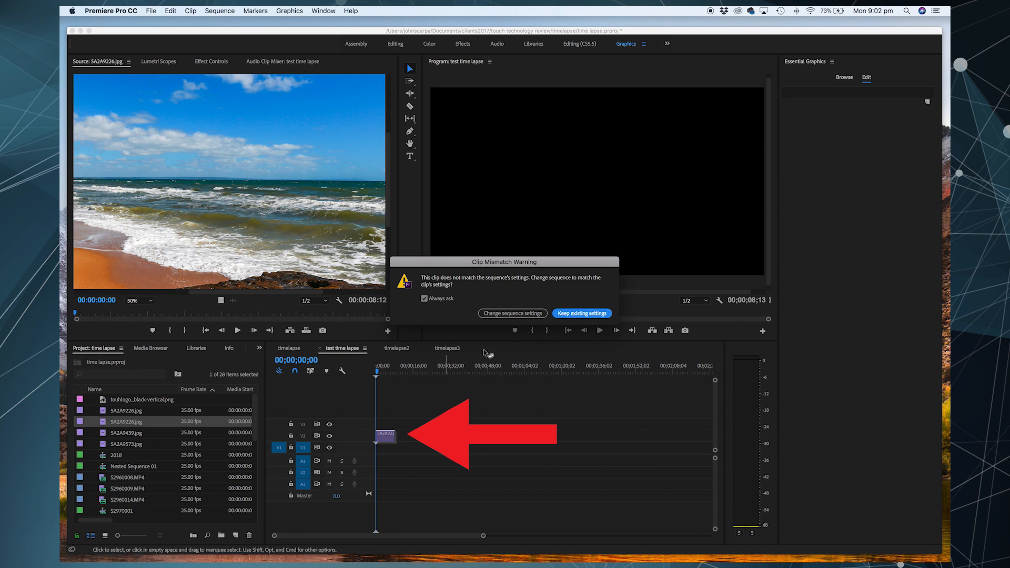
- Place the clip on V2 keeping existing sequence settings and set its Scale to 34
click(581, 314)
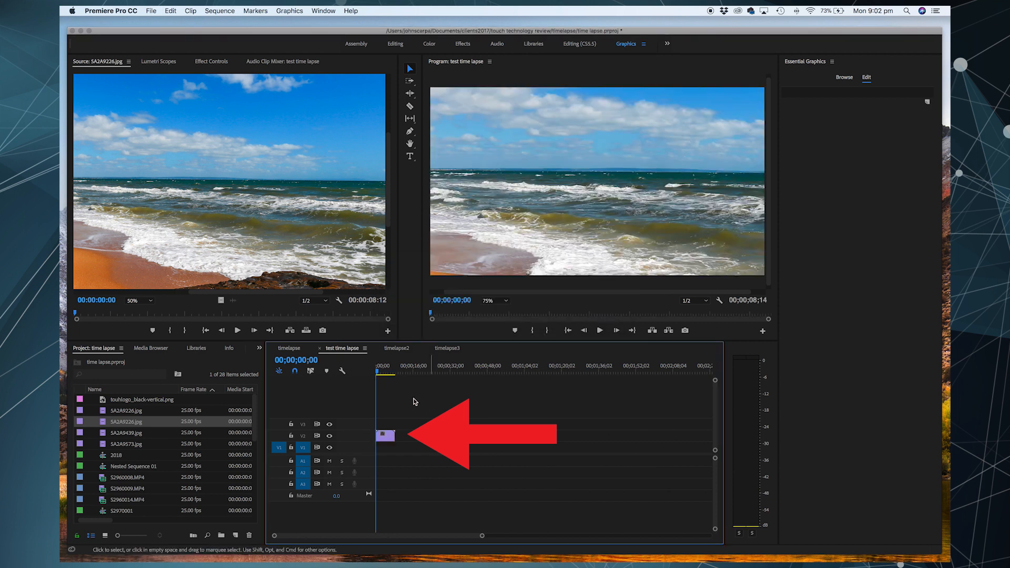
click(210, 61)
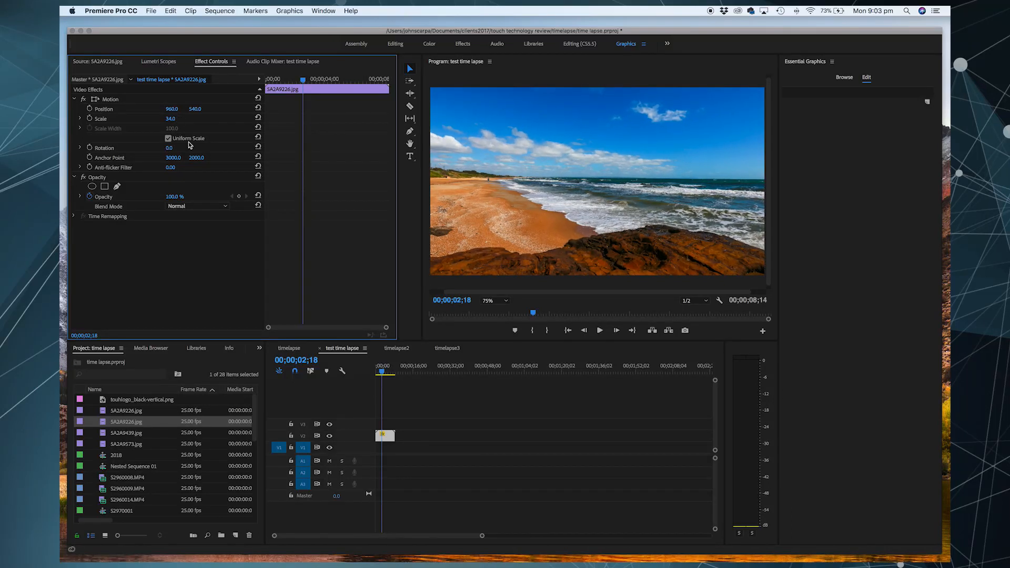
- Set the clip's Speed/Duration to 200%, shortening it to about four seconds
right_click(385, 436)
text(200)
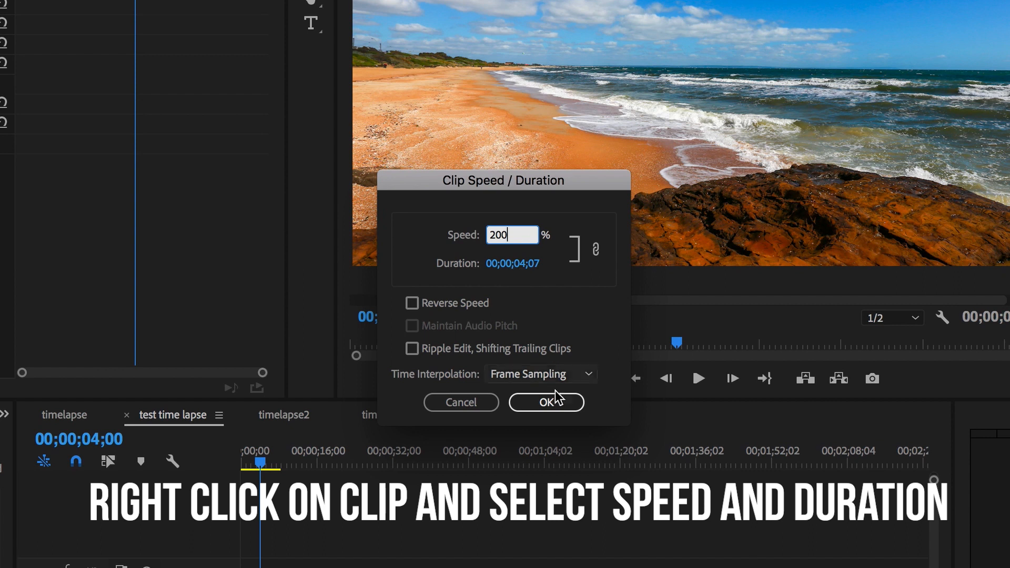
click(547, 402)
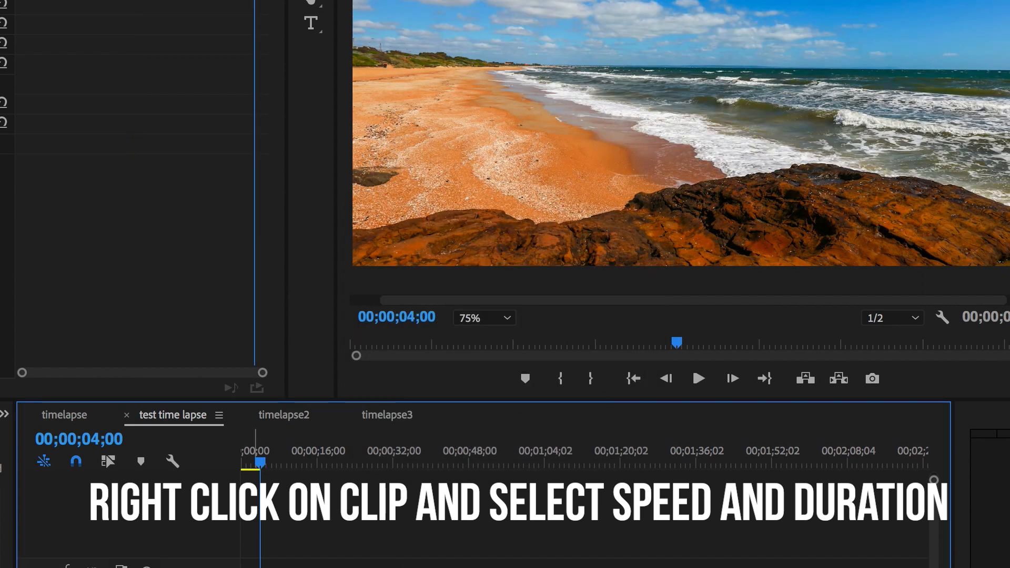